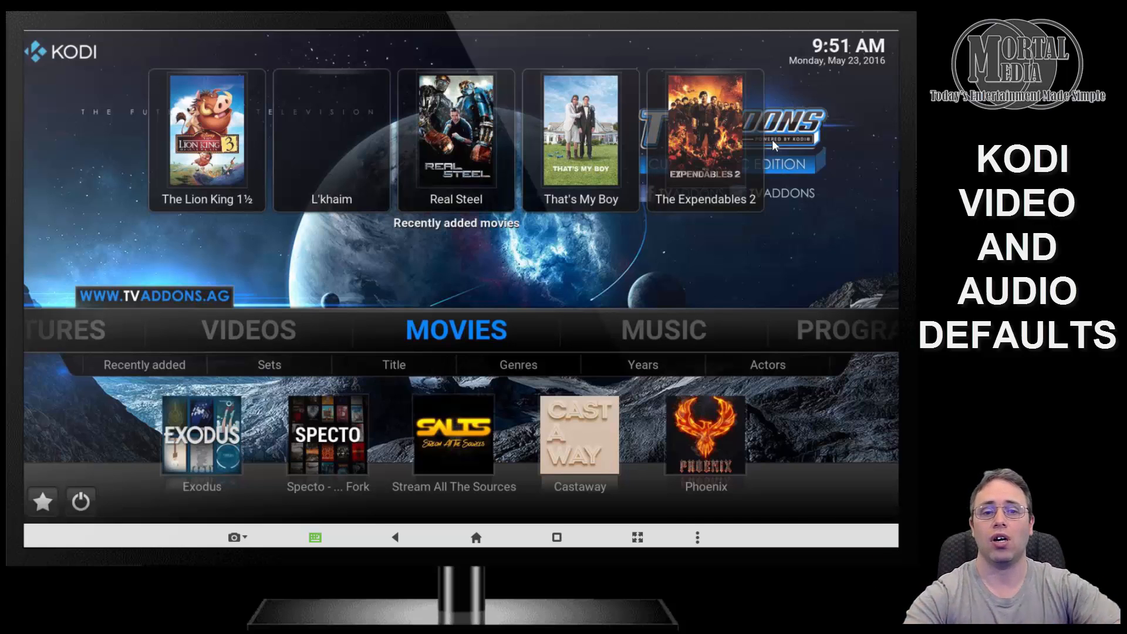
mouse_move(471, 136)
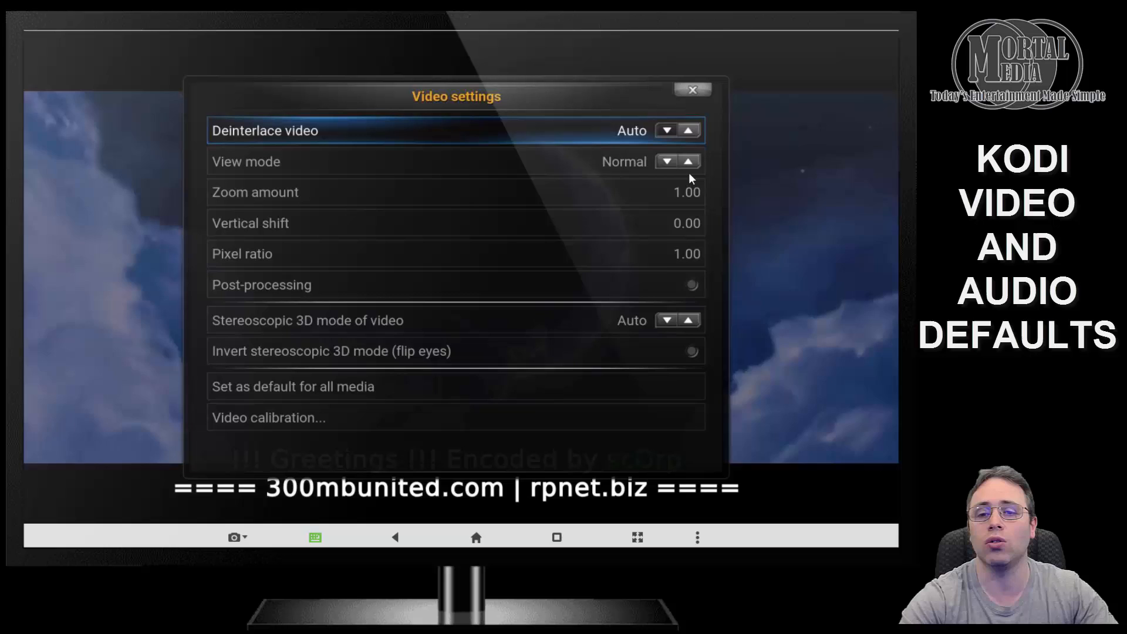
- Cycle the video view mode to Stretch 16:9 and set it as default for all media
click(688, 161)
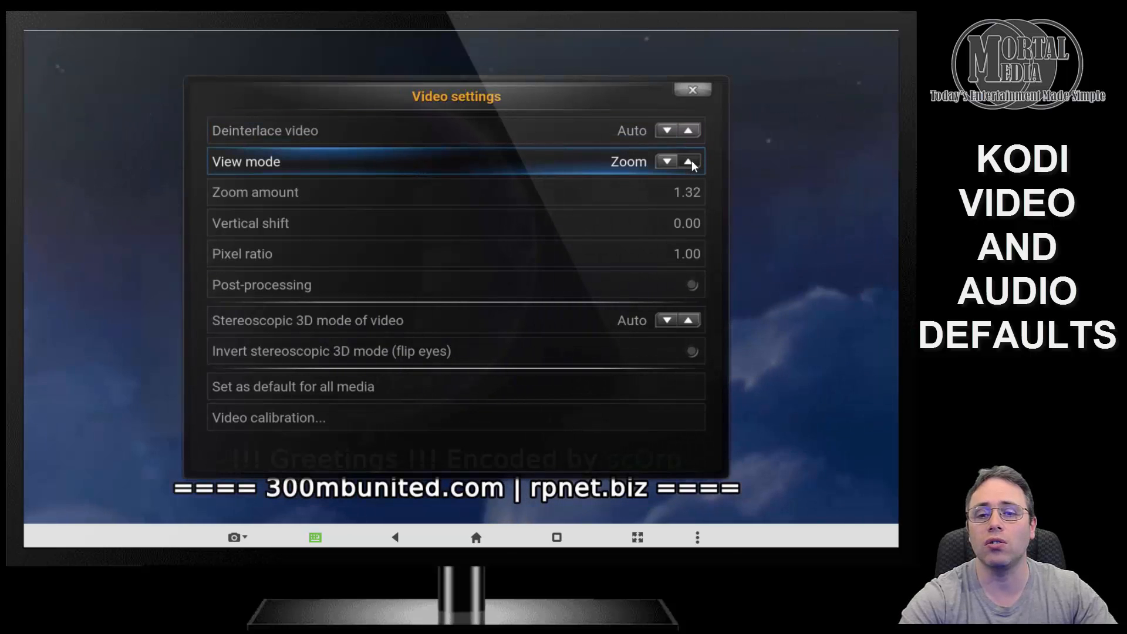
click(688, 161)
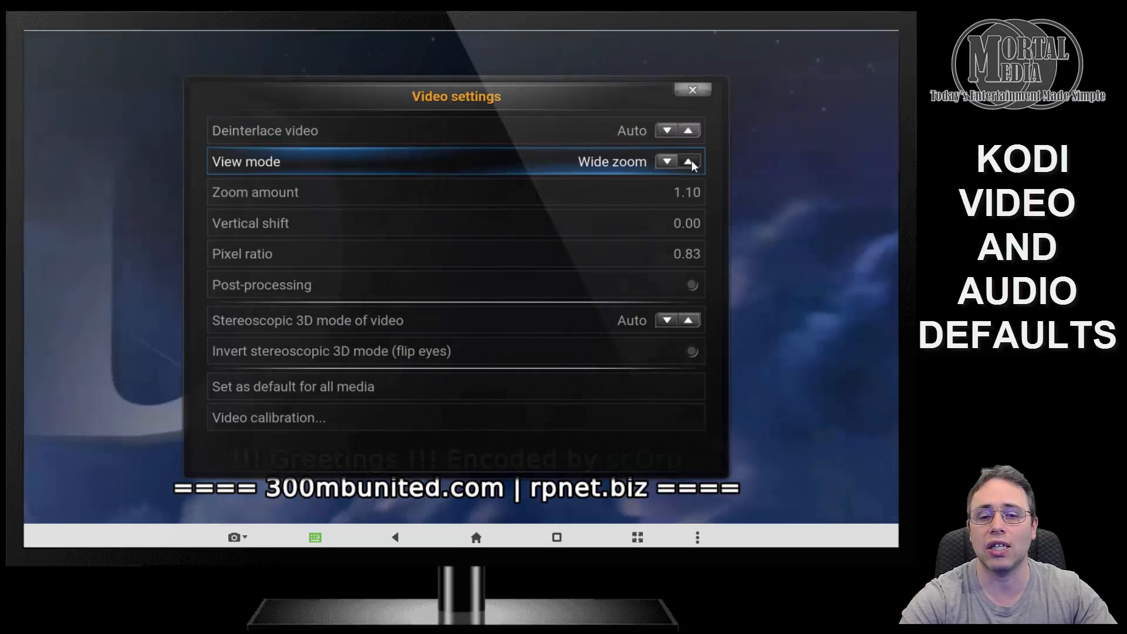
click(687, 161)
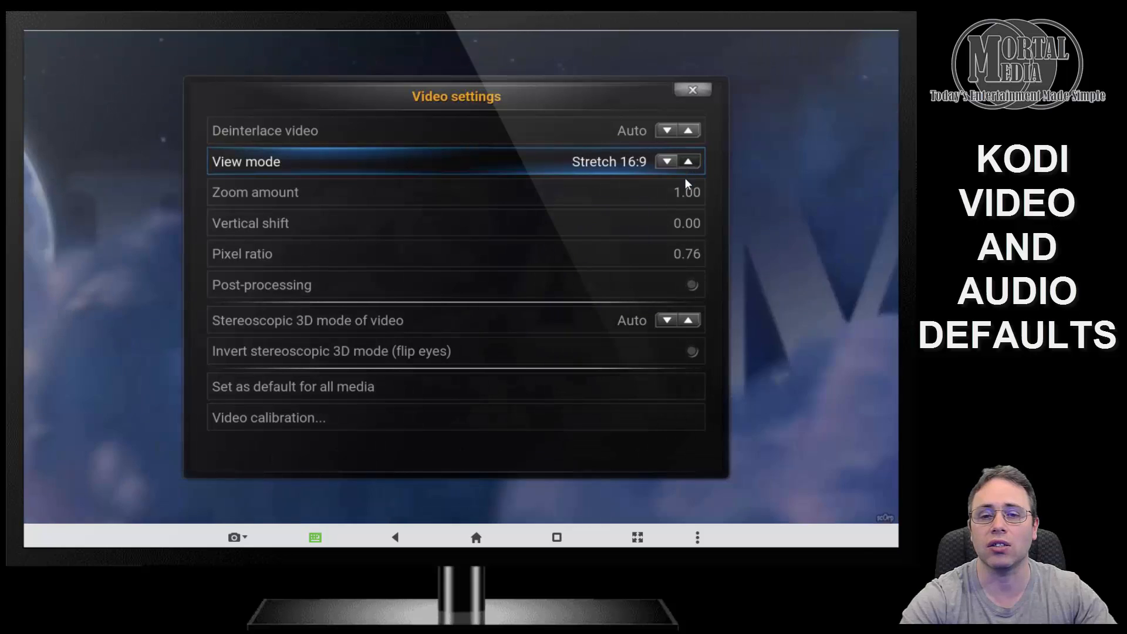
mouse_move(602, 310)
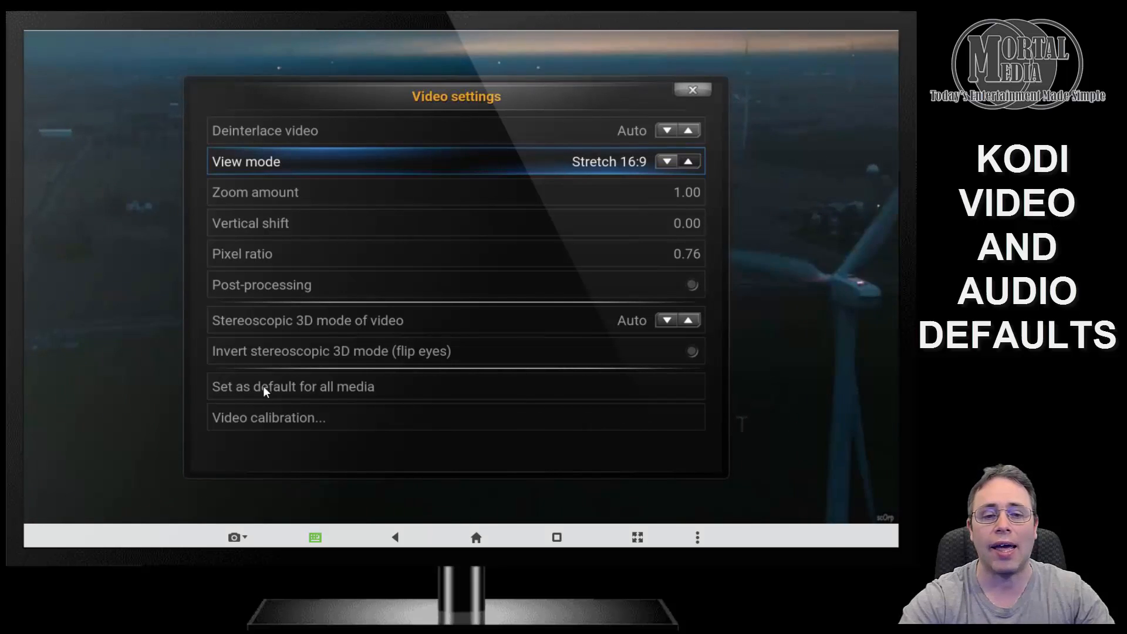
mouse_move(361, 391)
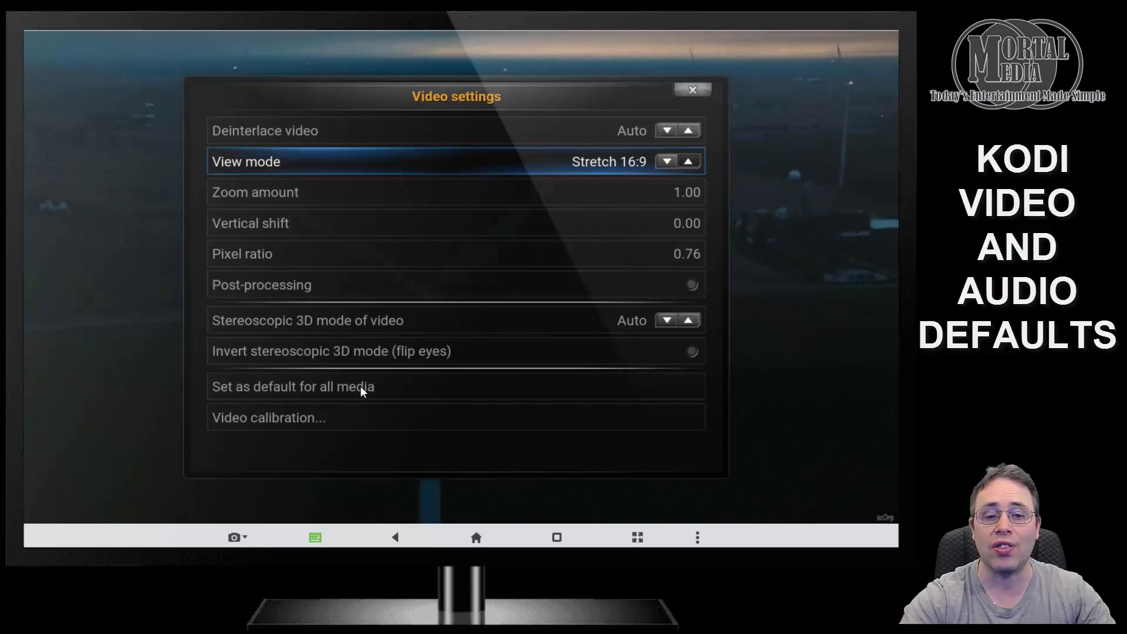
click(292, 386)
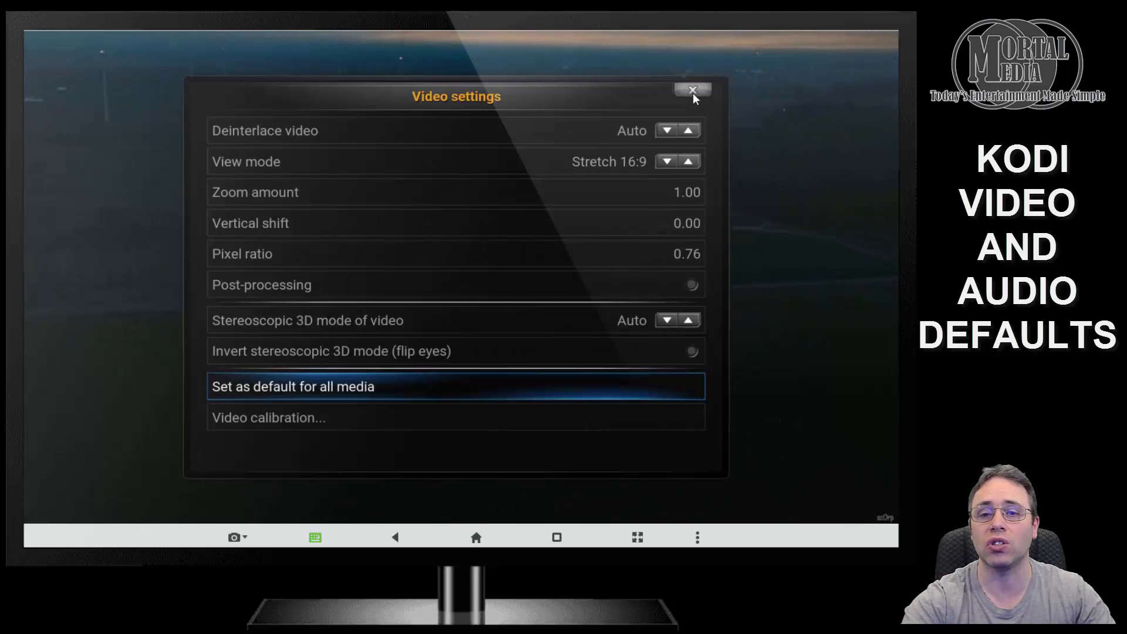
- Close the Video settings panel
click(692, 92)
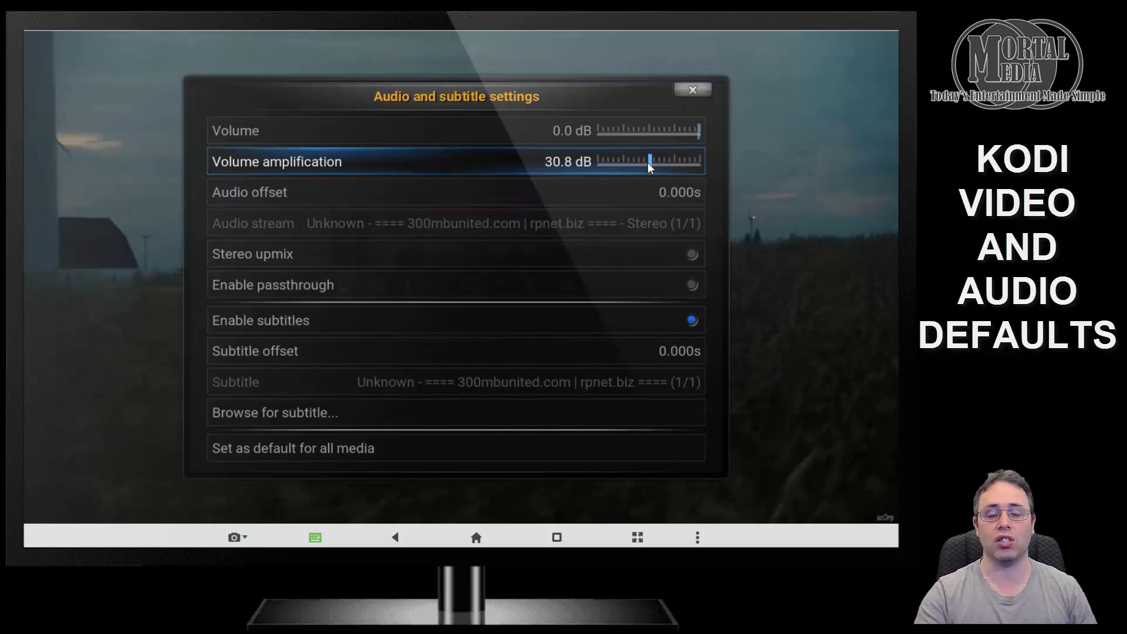
mouse_move(309, 453)
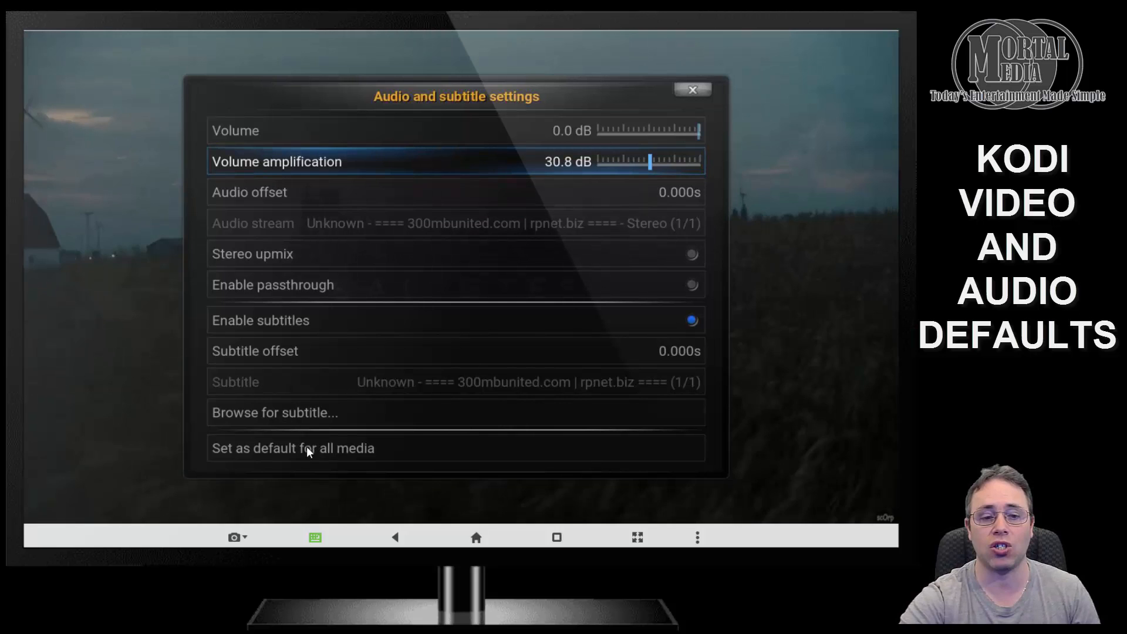
mouse_move(449, 304)
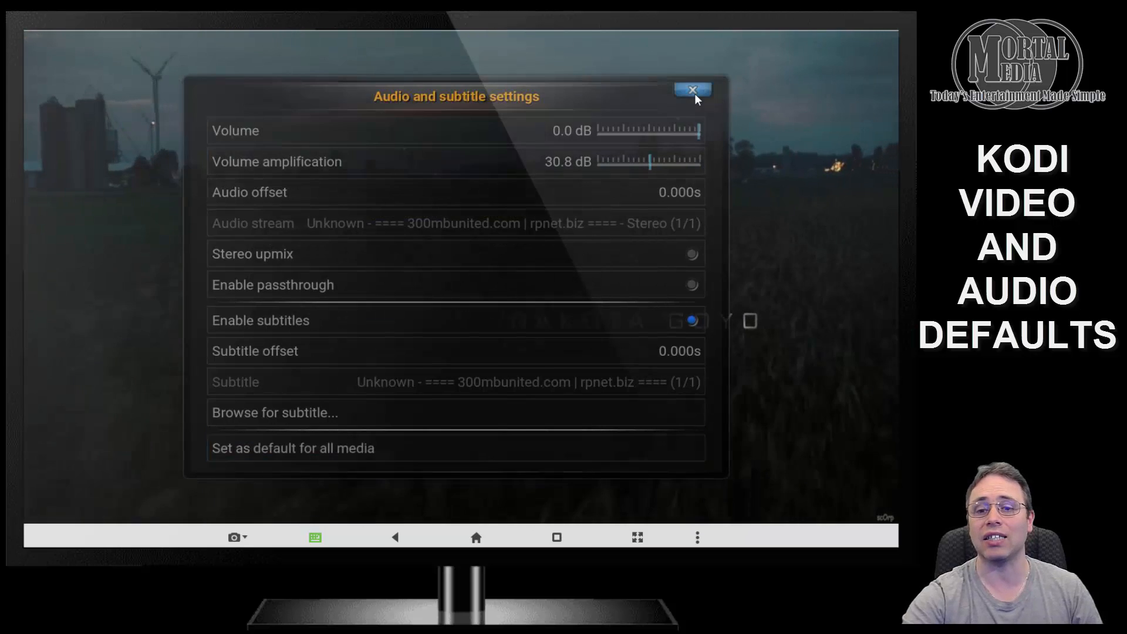
- Close audio settings, return home, and select The Expendables 2 in recently added movies
click(692, 90)
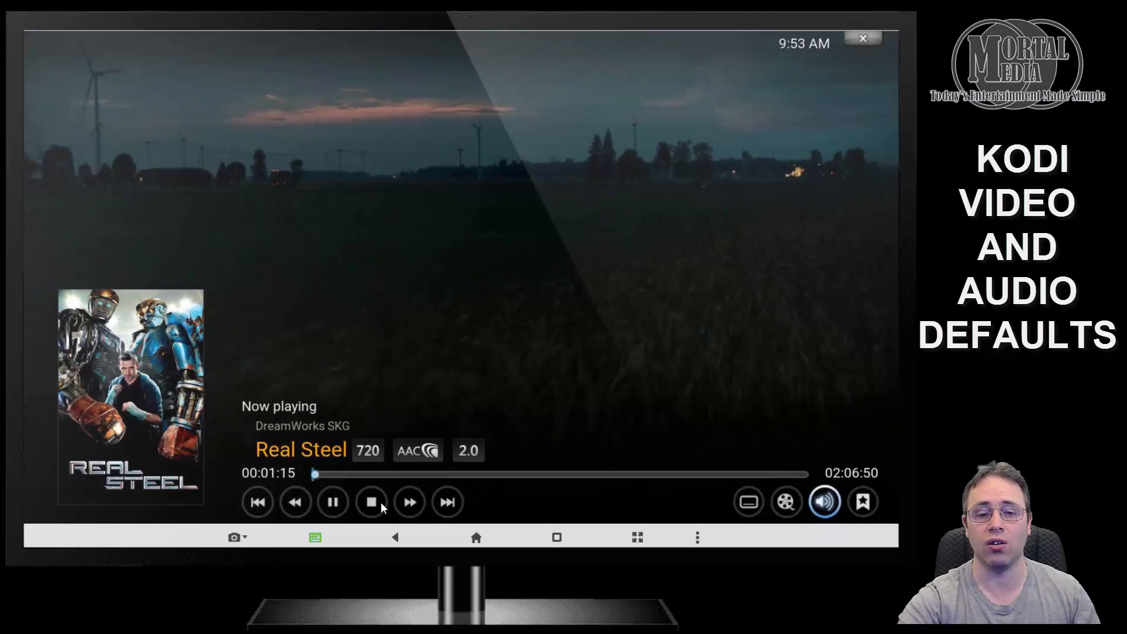
click(371, 502)
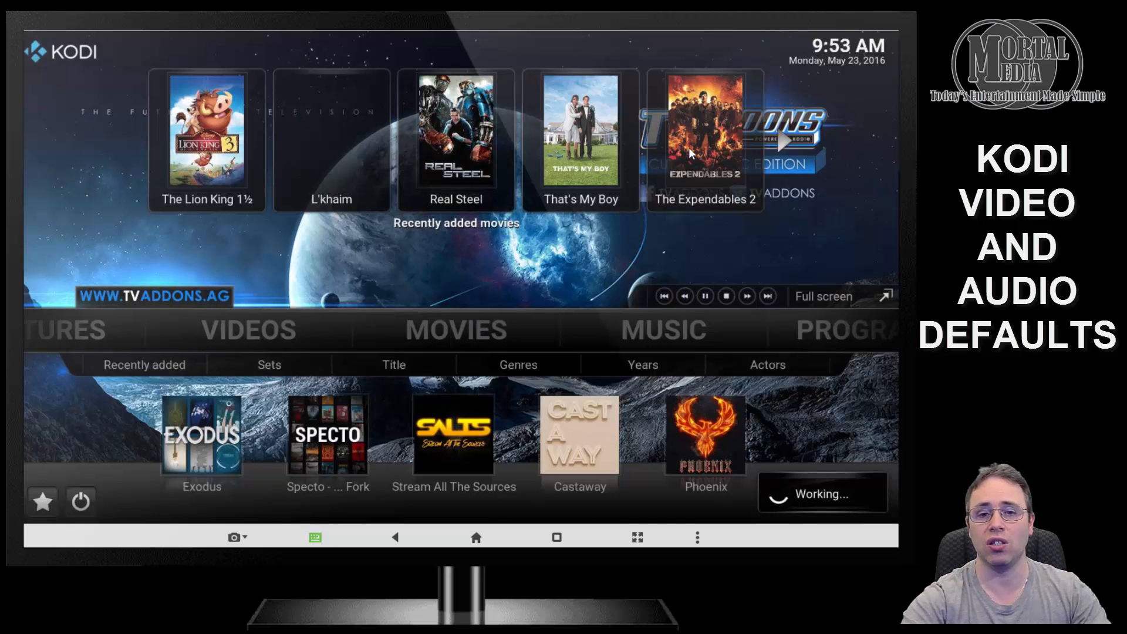
click(705, 129)
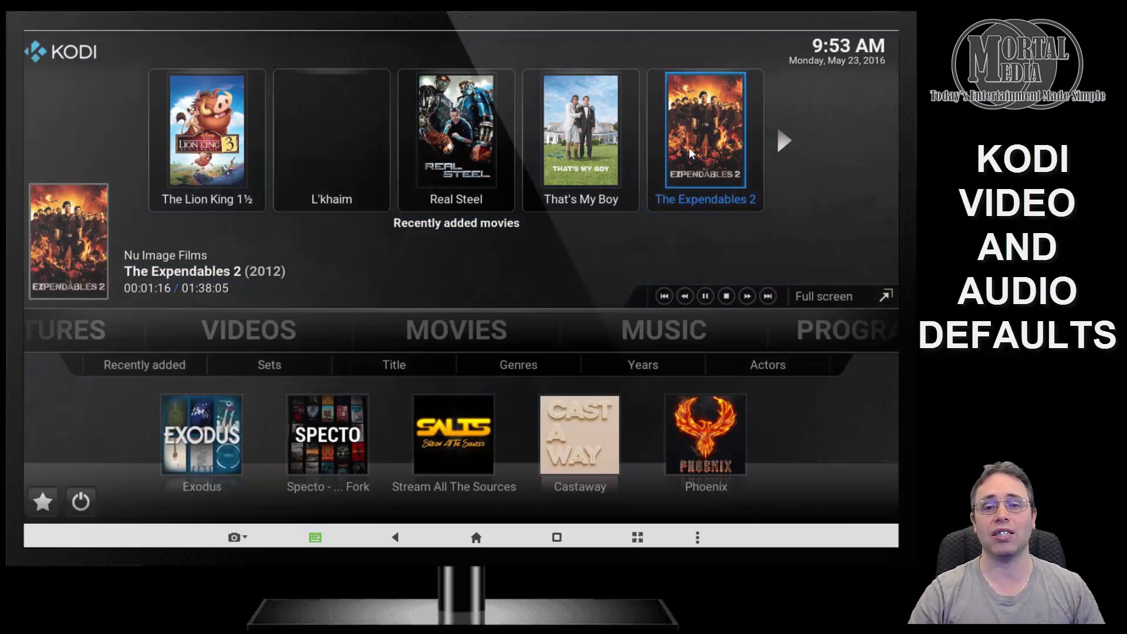
mouse_move(746, 168)
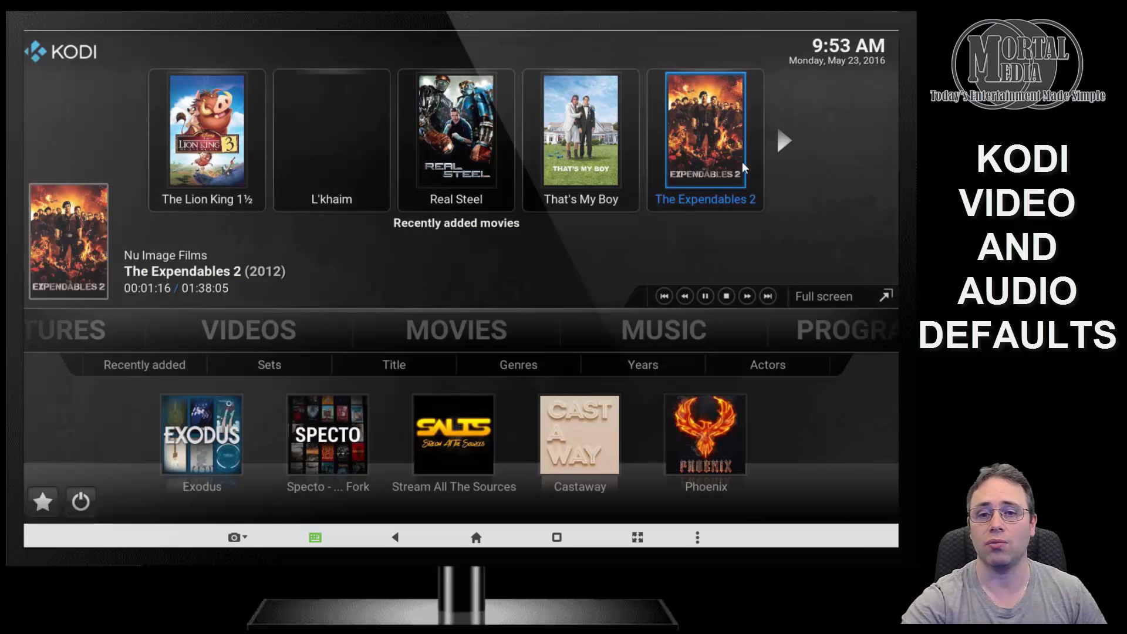
mouse_move(258, 298)
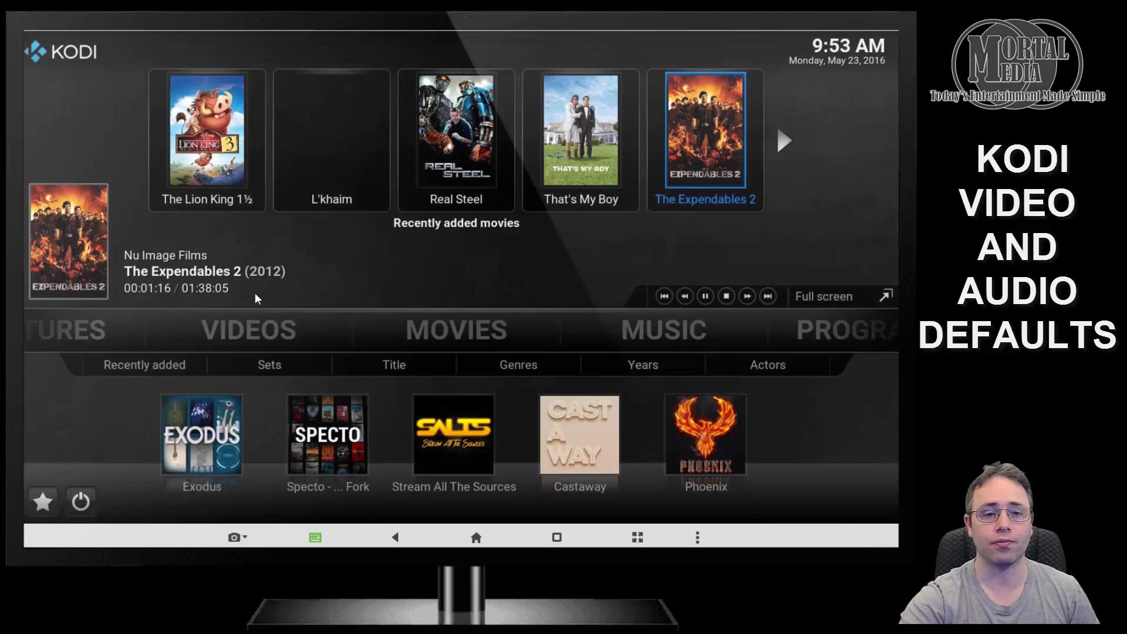